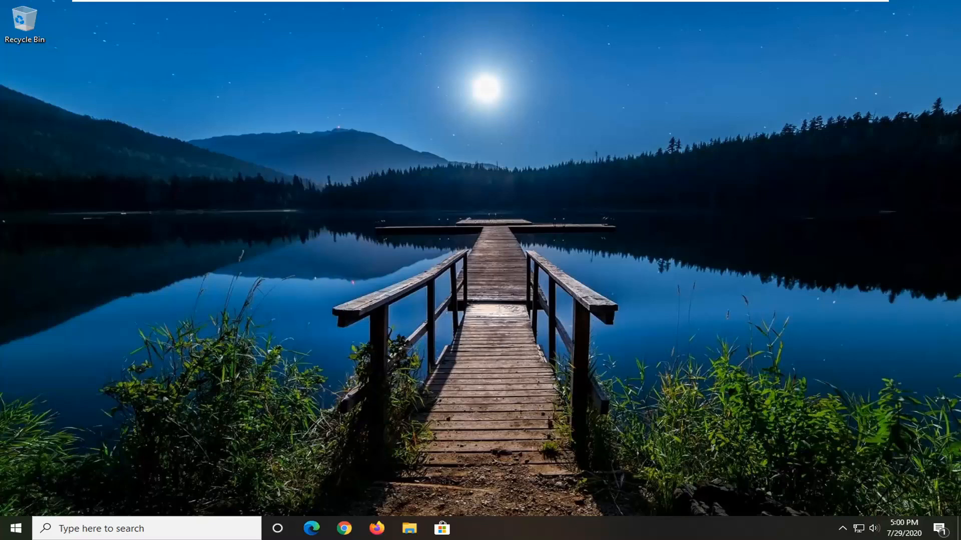
Open Windows Settings from the Start menu and go to Network & Internet status.
left_click(12, 528)
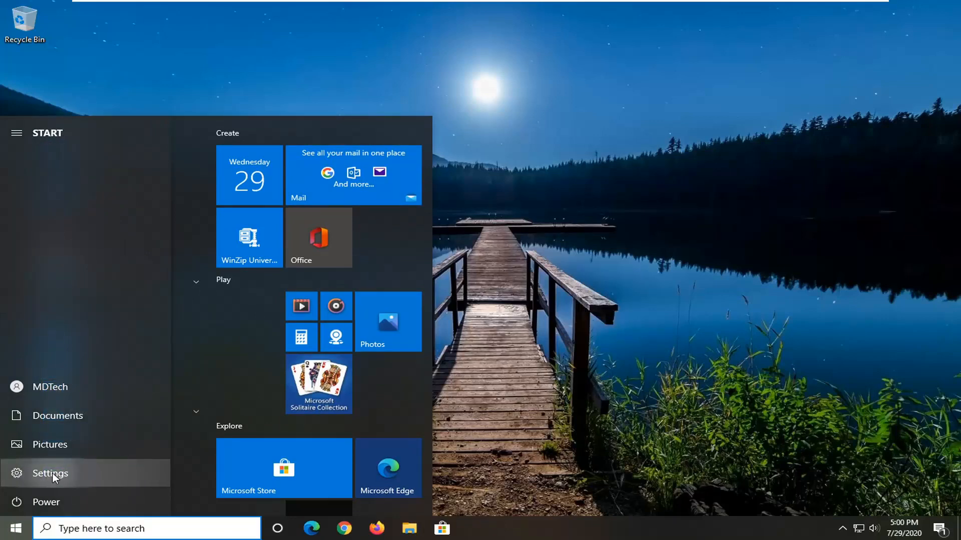
left_click(49, 473)
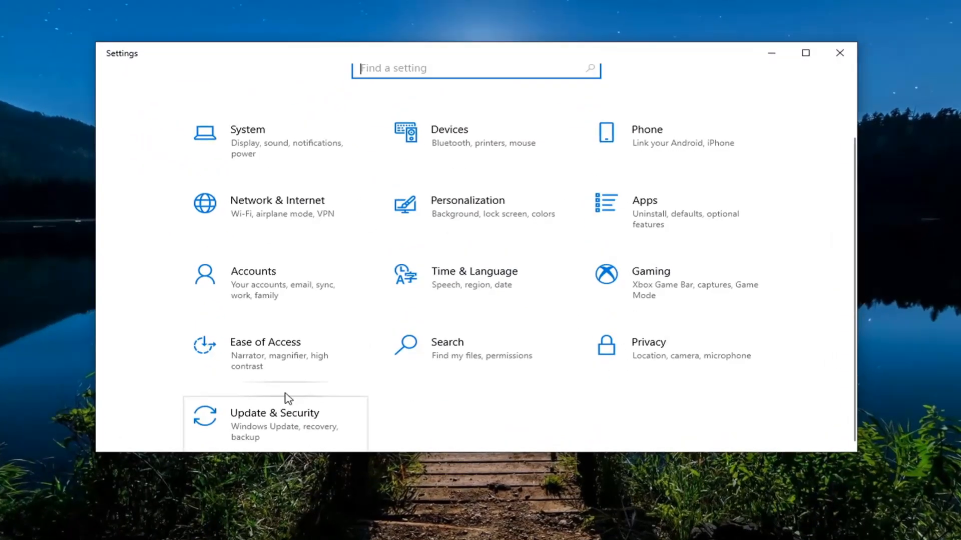
left_click(276, 201)
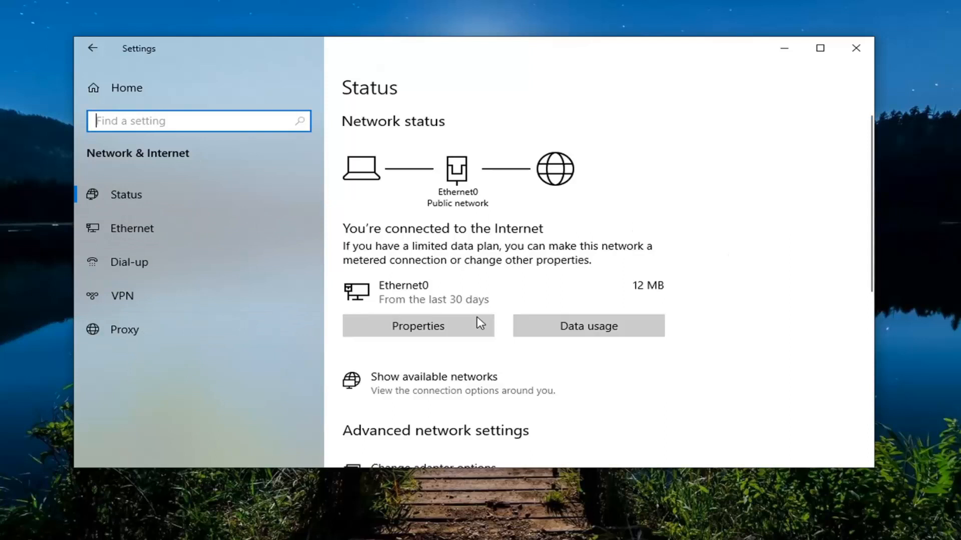
mouse_move(98, 194)
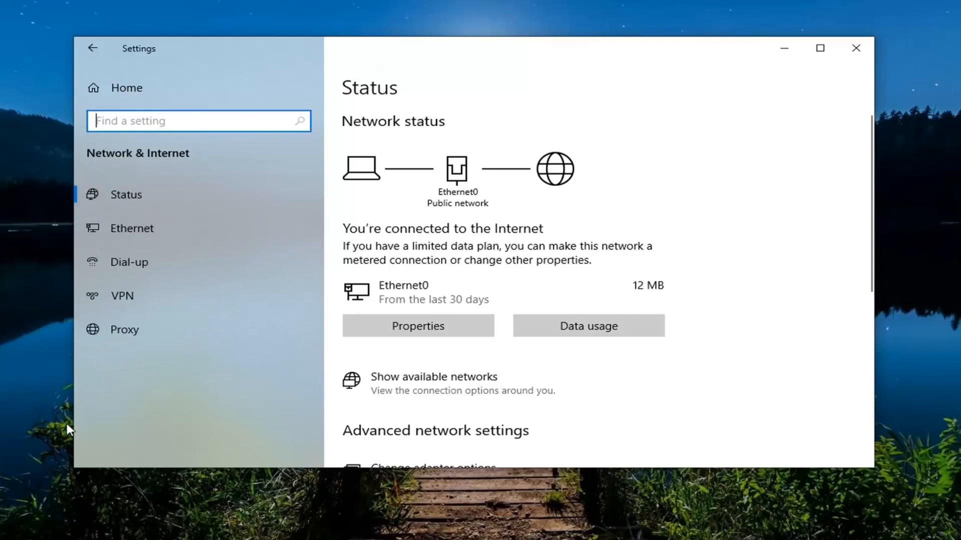
mouse_move(139, 167)
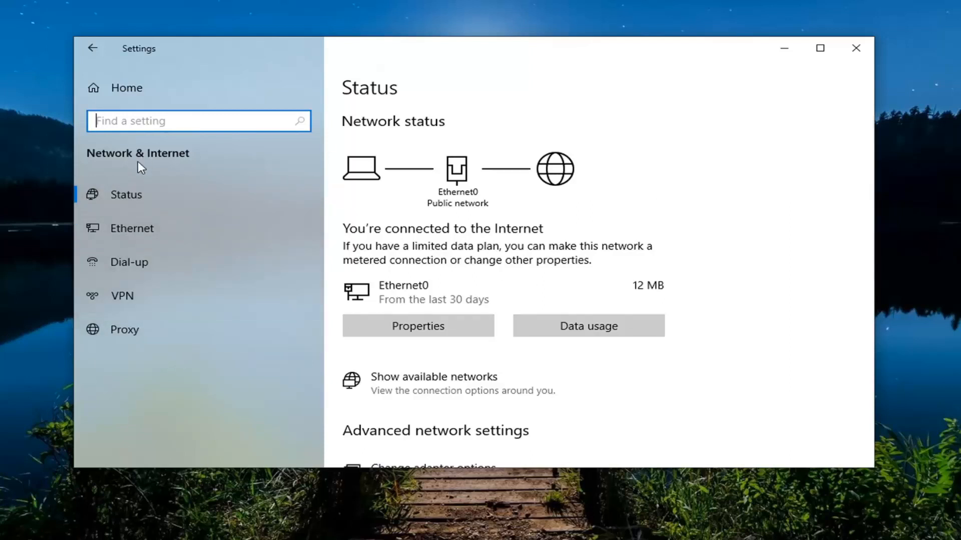
mouse_move(129, 424)
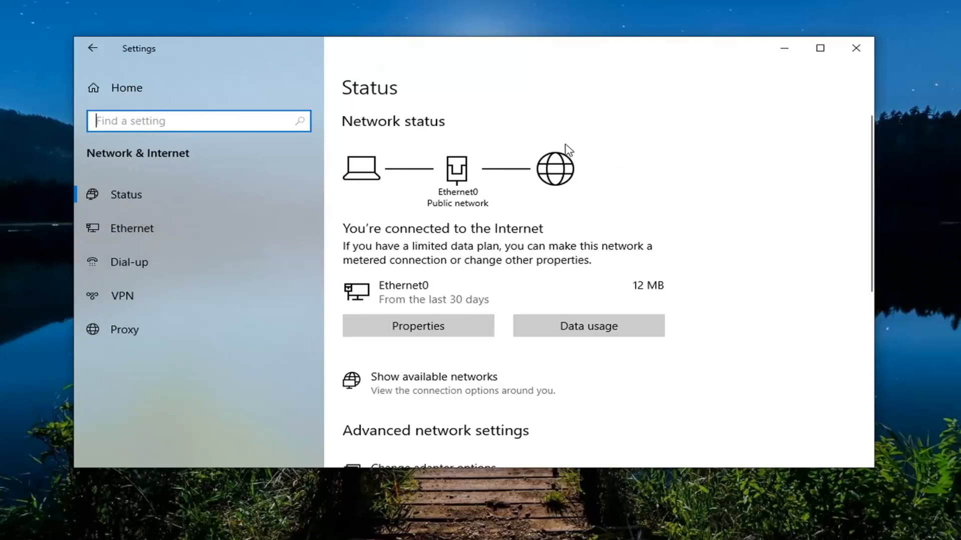
mouse_move(544, 276)
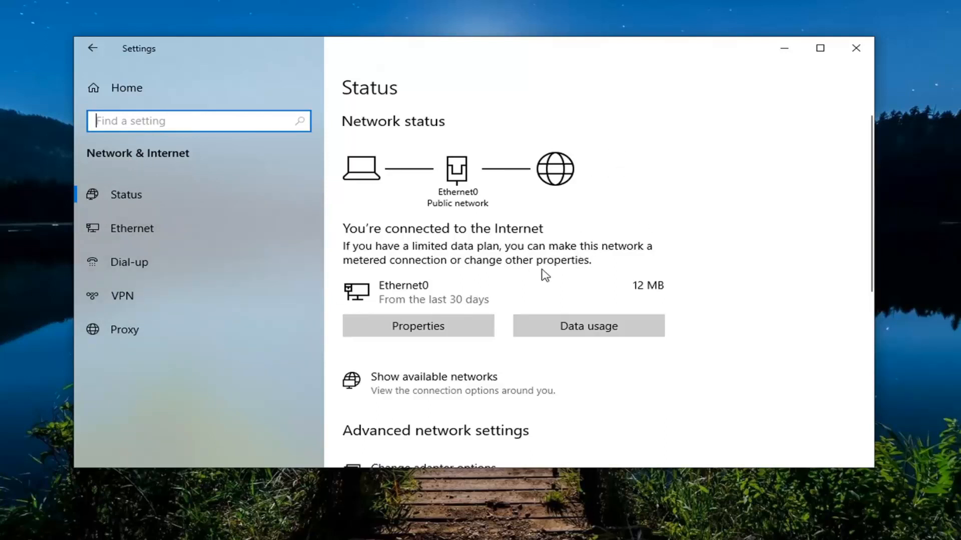
Close the Settings window after confirming airplane mode is off.
left_click(855, 48)
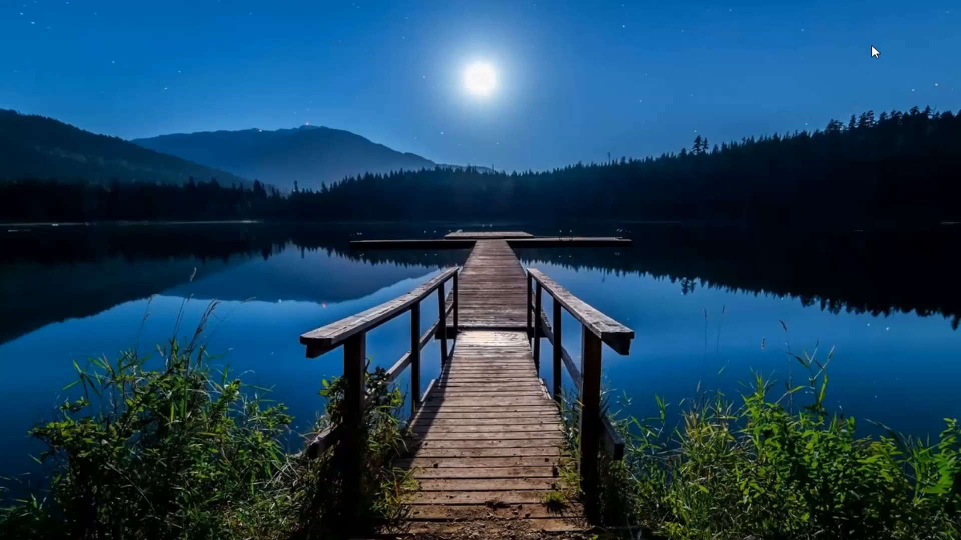